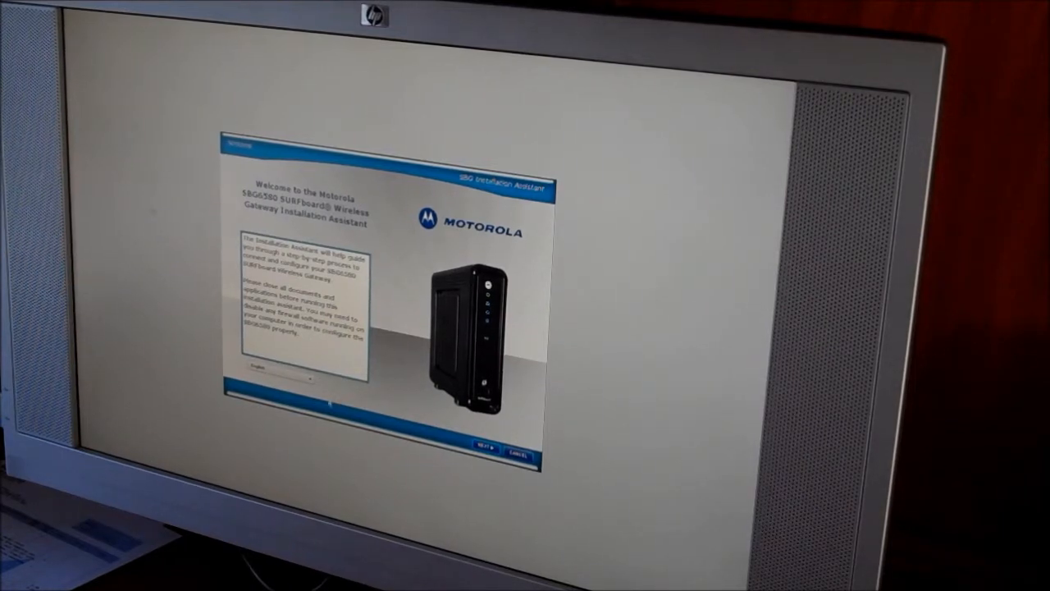
Advance past the welcome page, read through and accept the software license agreement.
left_click(486, 446)
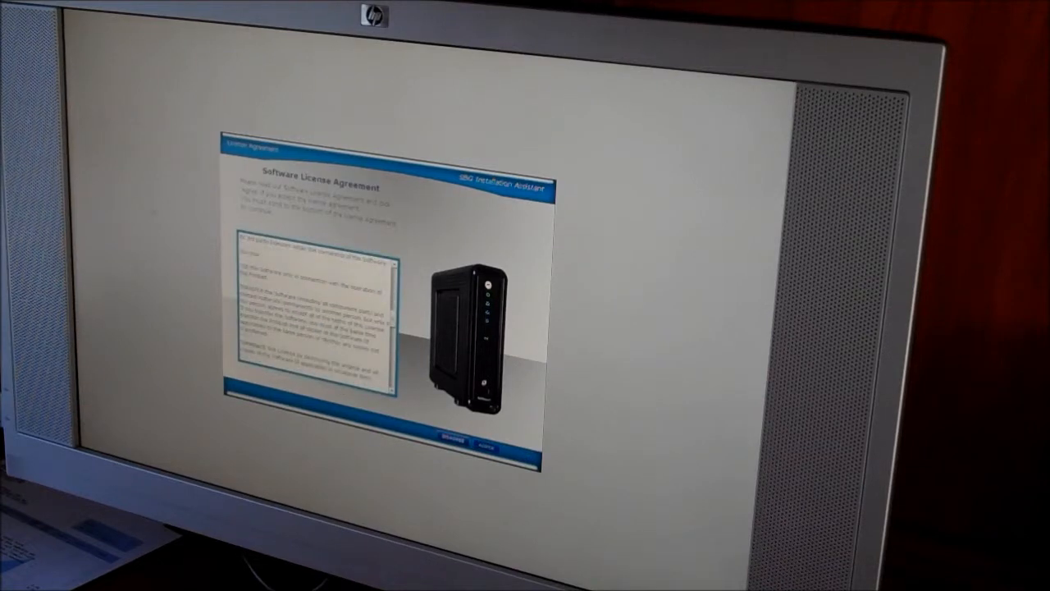
scroll("down", 3)
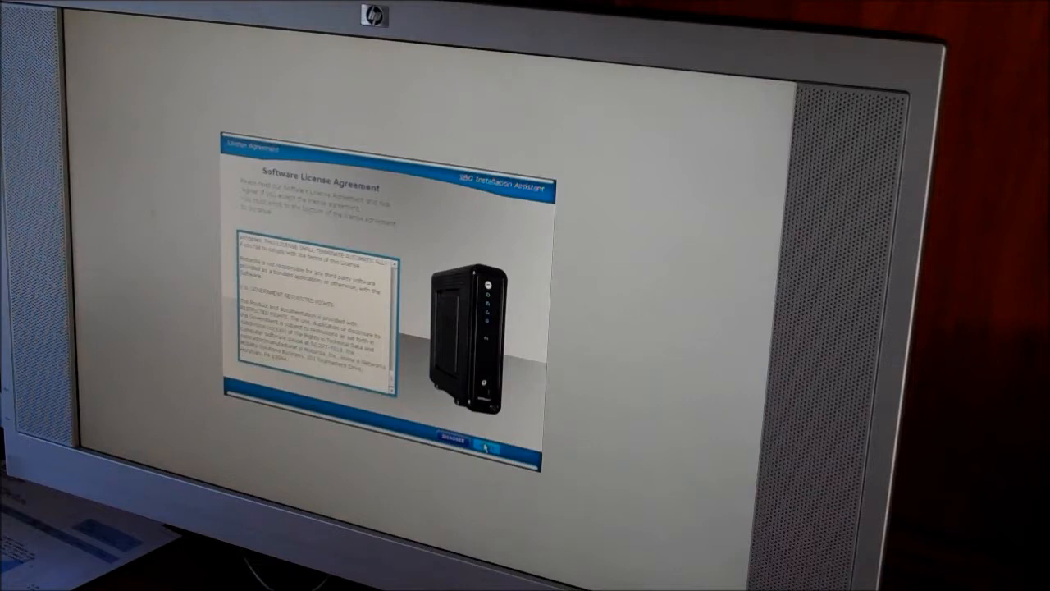
left_click(485, 450)
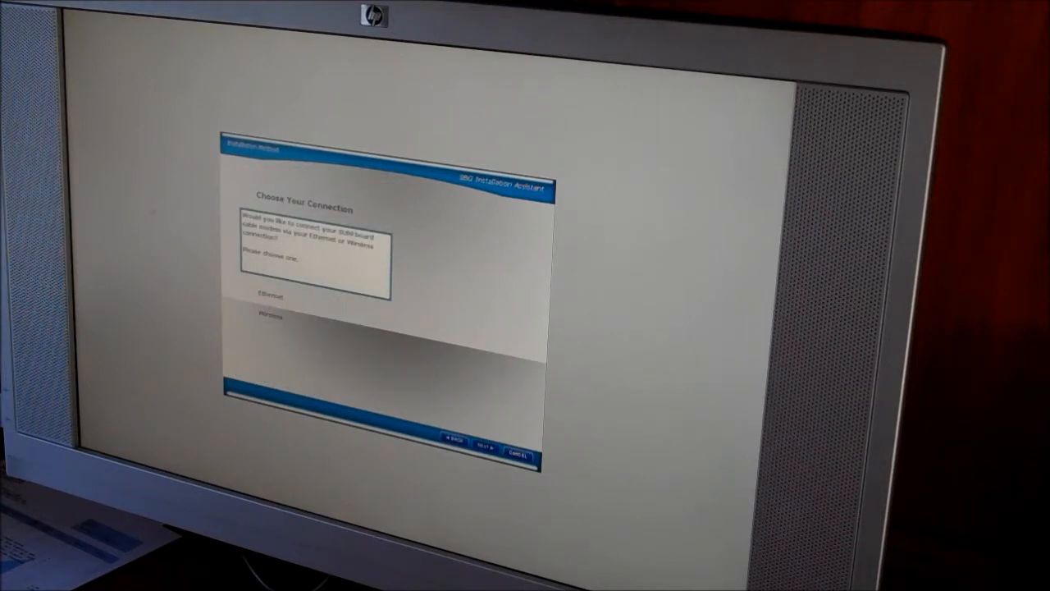
Select the Wireless connection type and continue to the system configuration check.
left_click(269, 316)
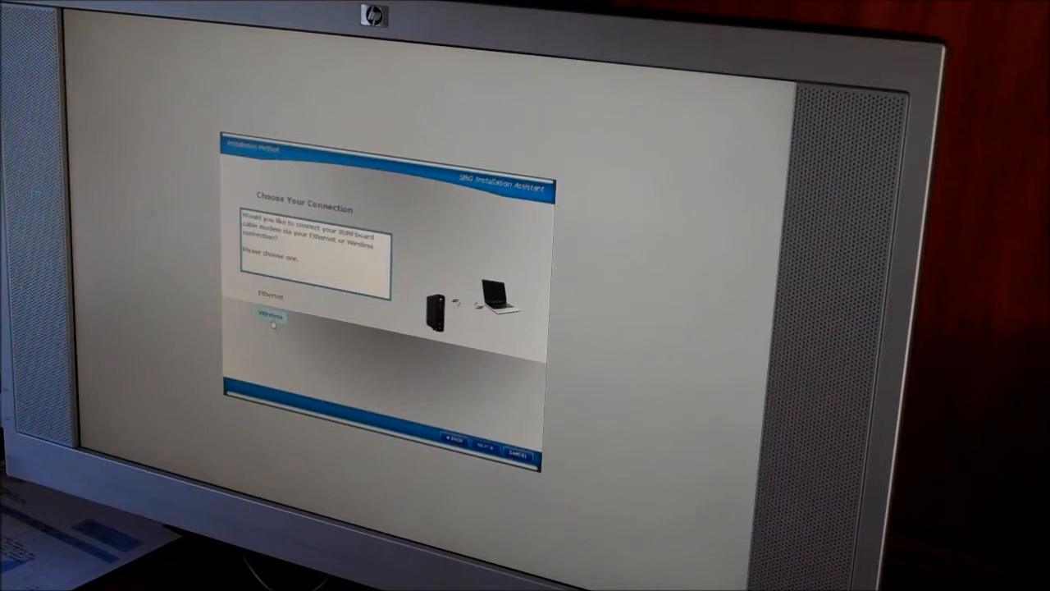
left_click(480, 448)
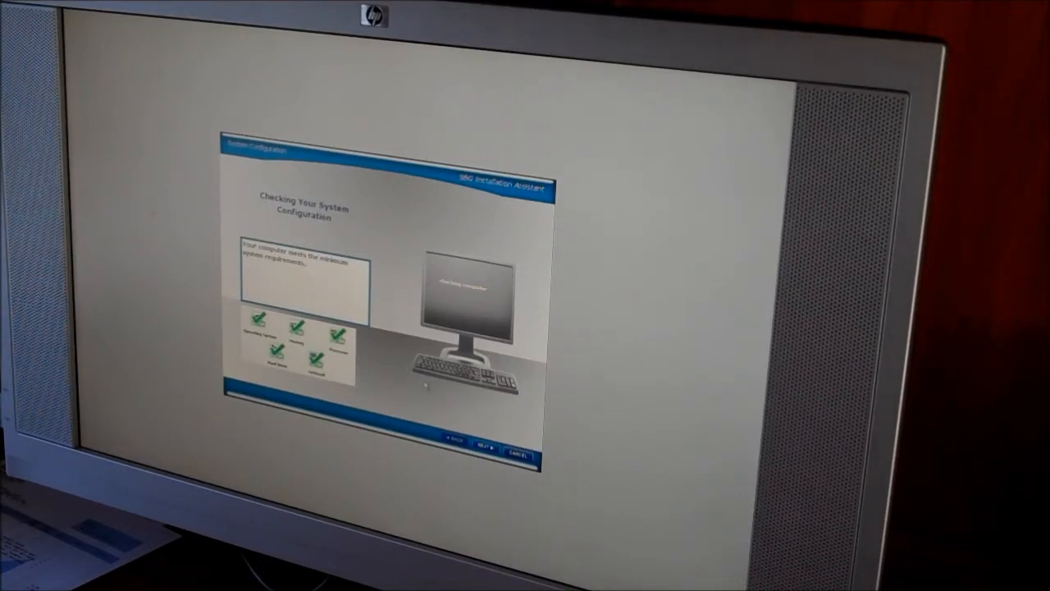
Continue past the system requirements check and the Wi-Fi Protected Setup screen.
left_click(481, 447)
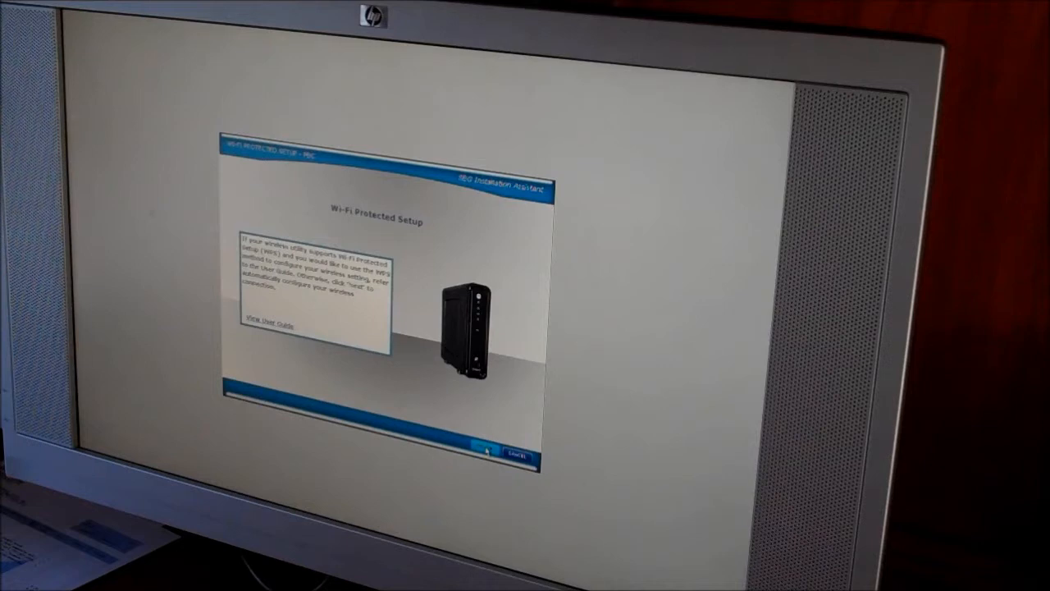
left_click(509, 453)
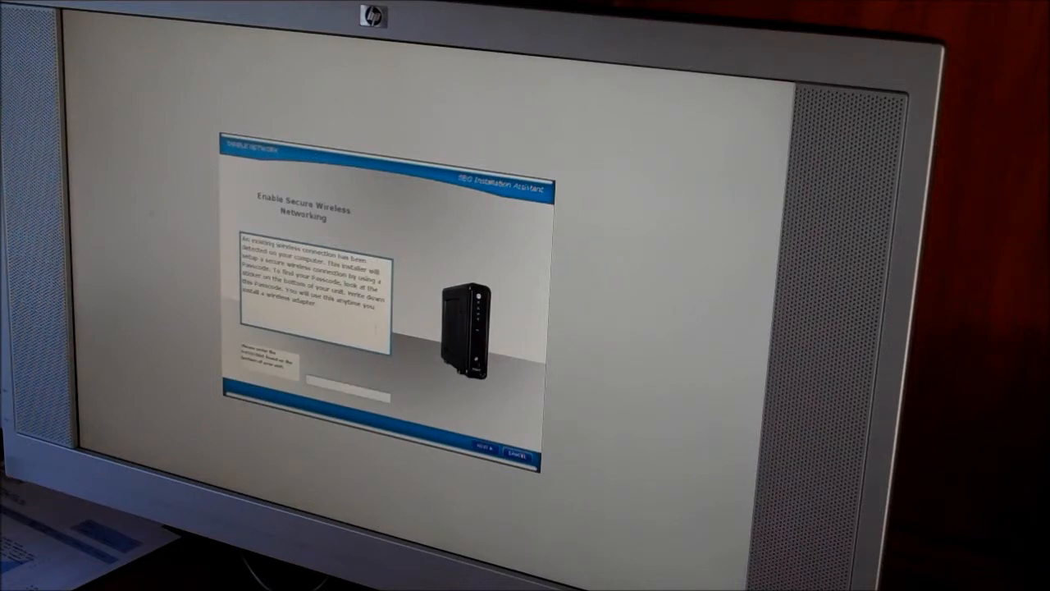